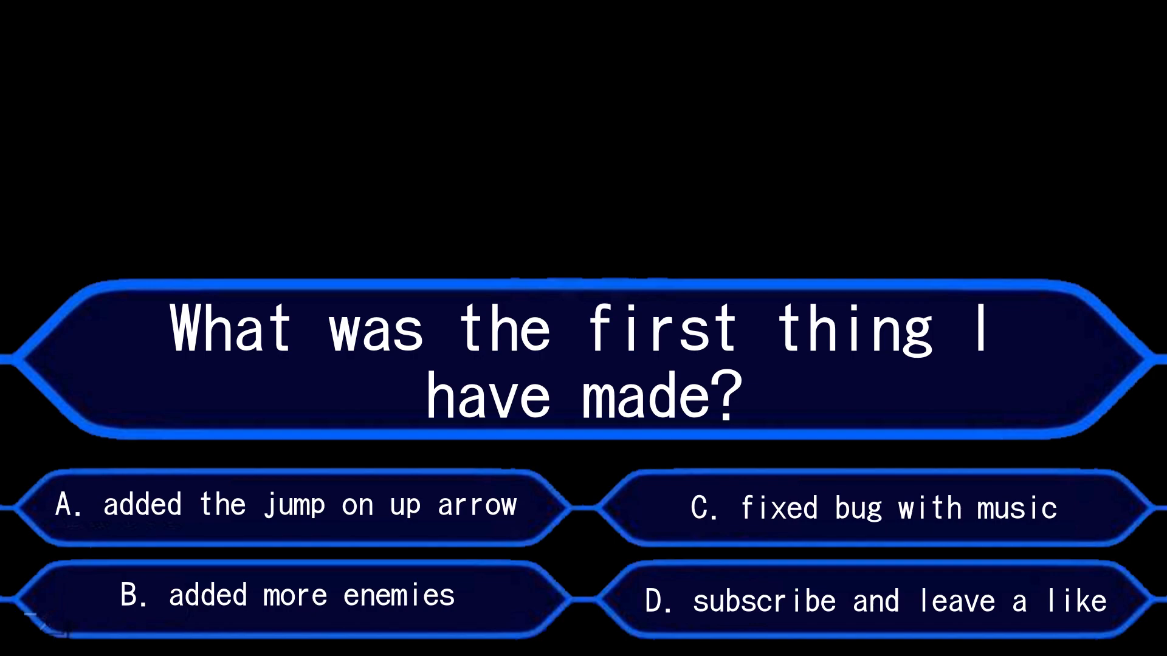
Advance the quiz slide so answer A, the up-arrow jump, is highlighted green as correct
{"action": "left_click", "coordinate": [283, 506]}
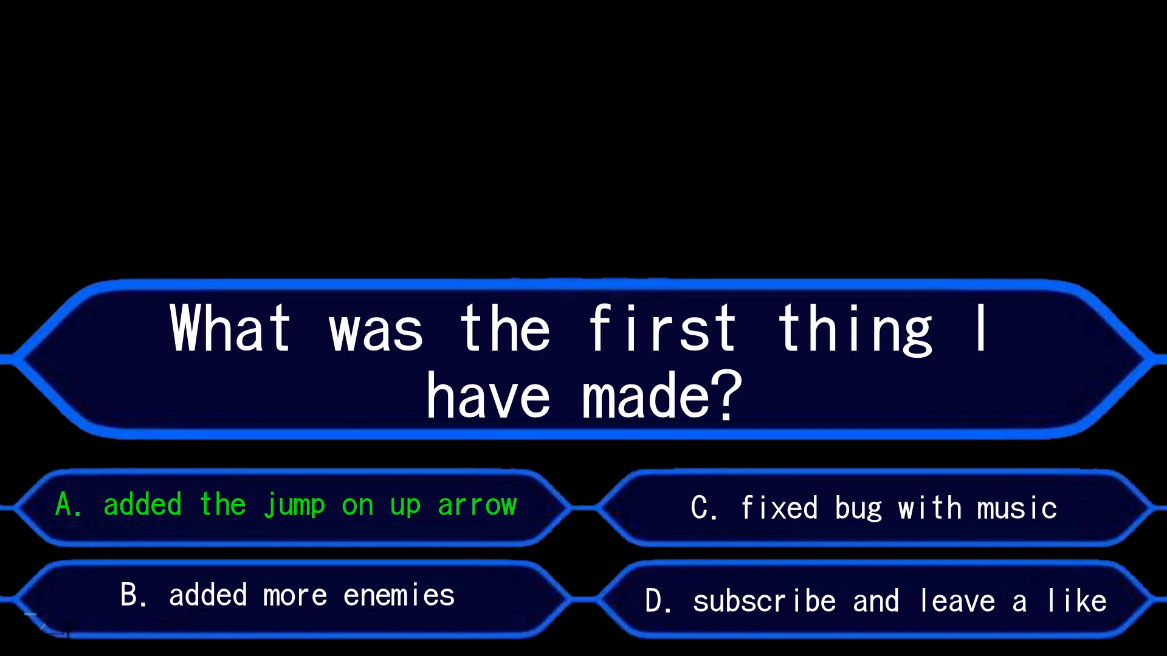